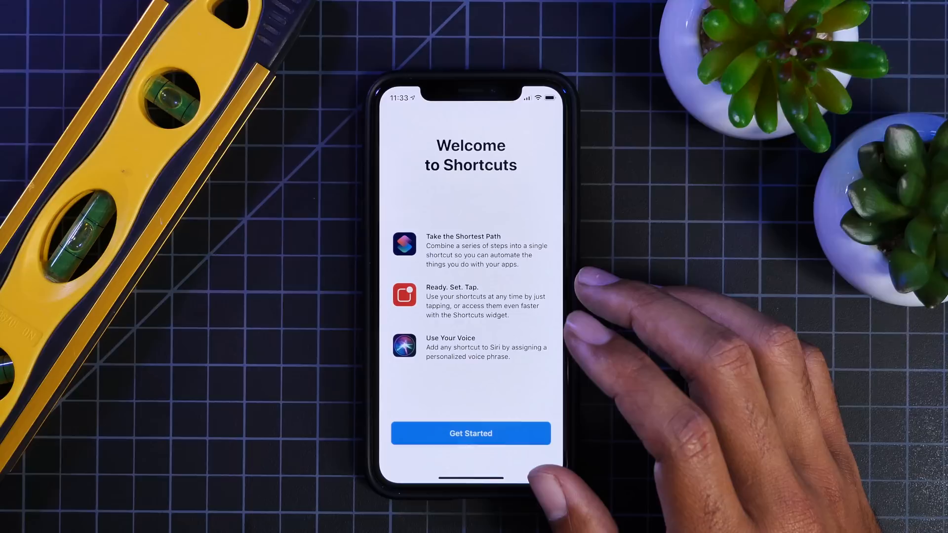
# Step: Dismiss the Welcome to Shortcuts screen via Get Started to reach the library
pyautogui.click(470, 433)
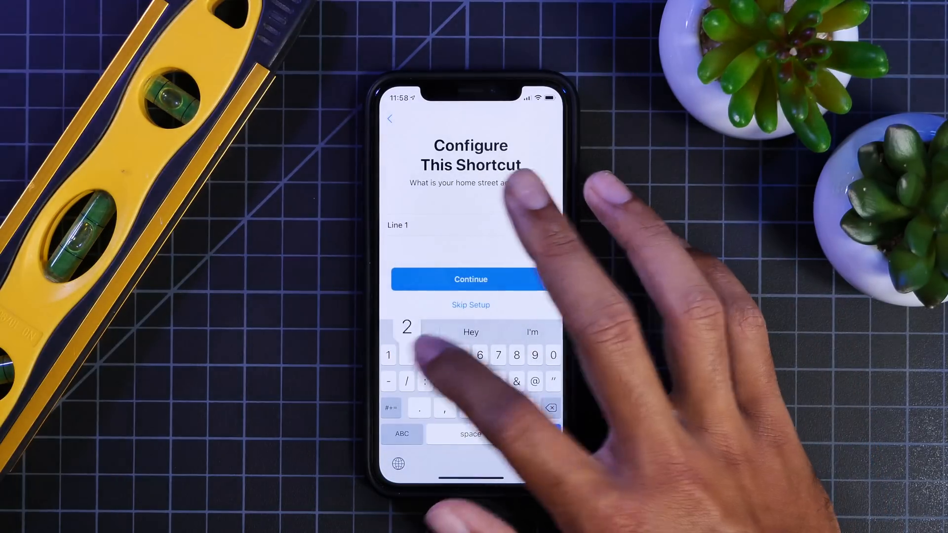
# Step: Finish the shortcut's remaining setup questions and return to the Home Screen
pyautogui.click(470, 279)
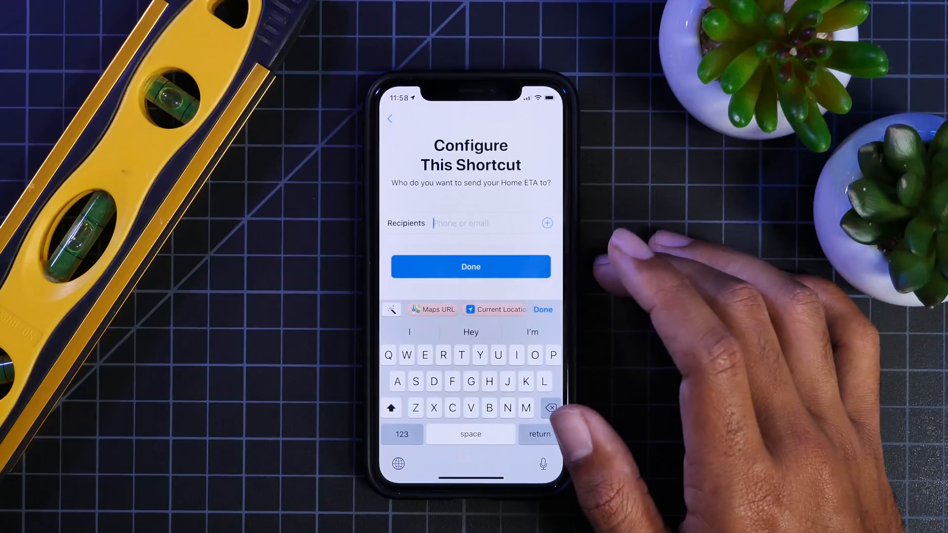
pyautogui.click(547, 223)
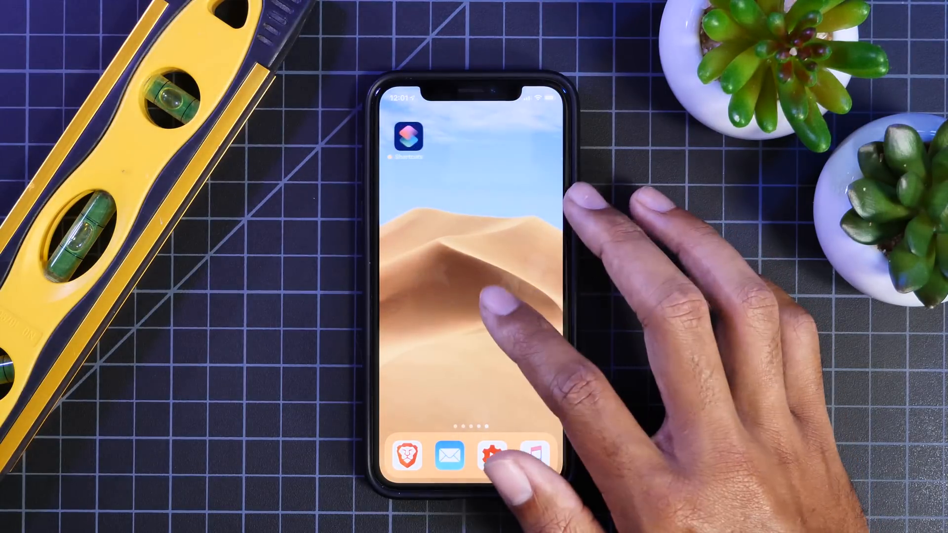
# Step: Reopen Shortcuts and enter the gallery's Widget Shortcuts collection
pyautogui.click(410, 138)
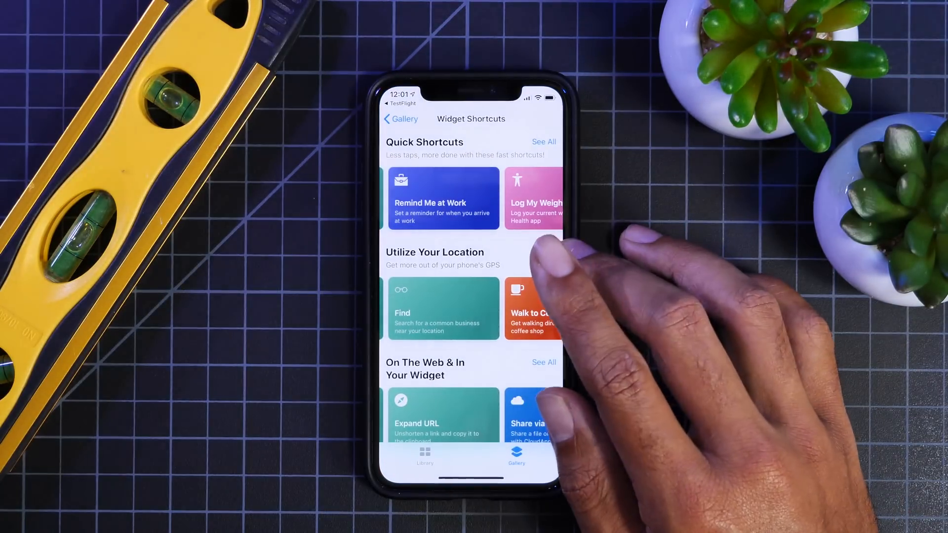